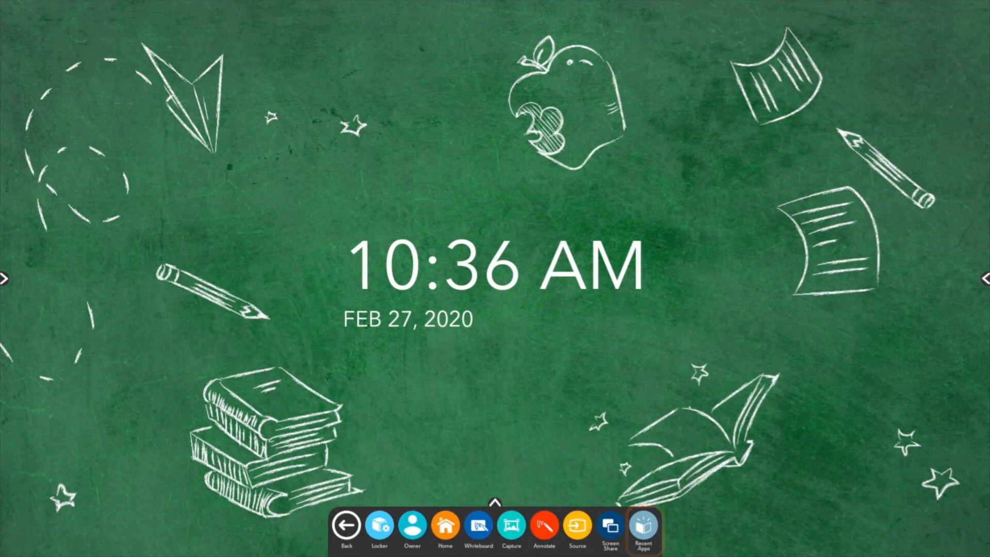
Show Recent Apps from the Unified Menu and reopen Whiteboard from its tile.
click(642, 525)
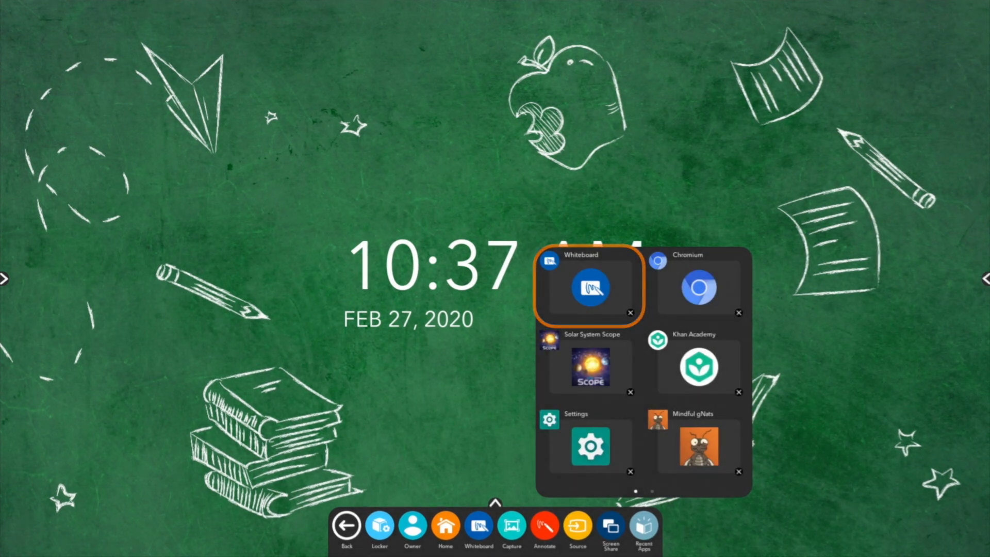
click(590, 288)
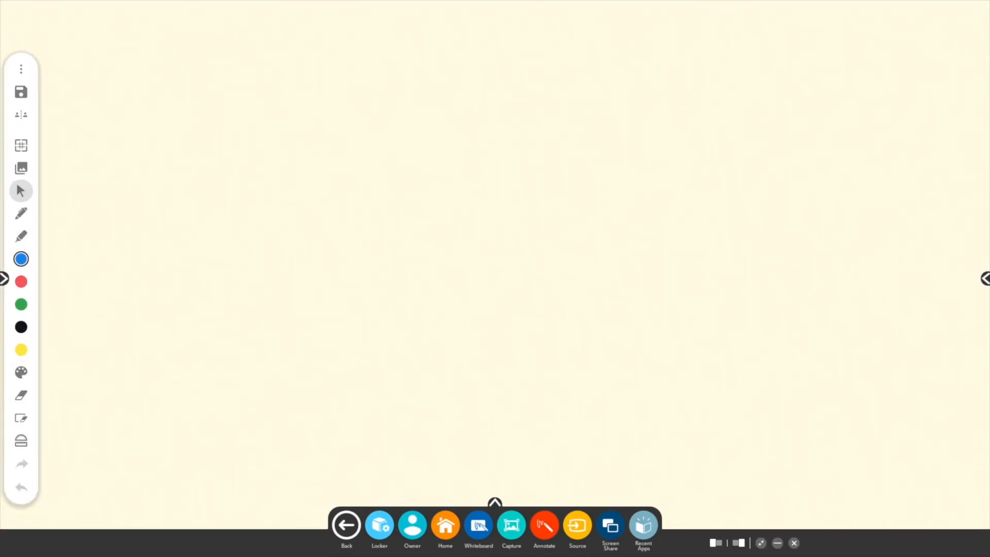